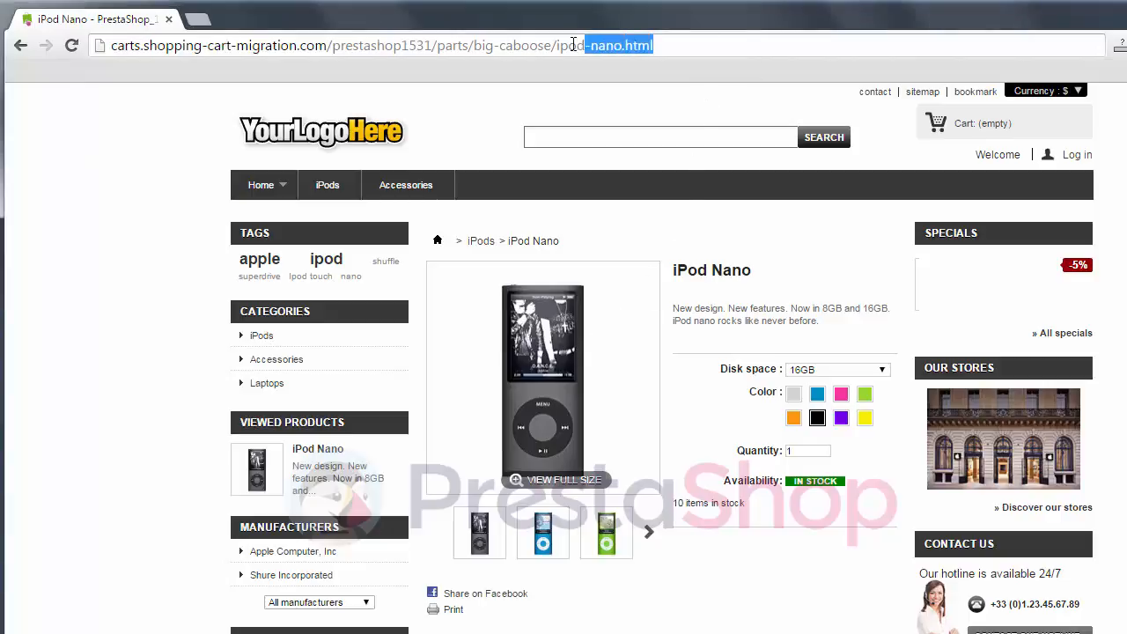
- From the ipod-nano.html storefront page, go to the PrestaShop back-office login
{"action": "left_click", "coordinate": [703, 46]}
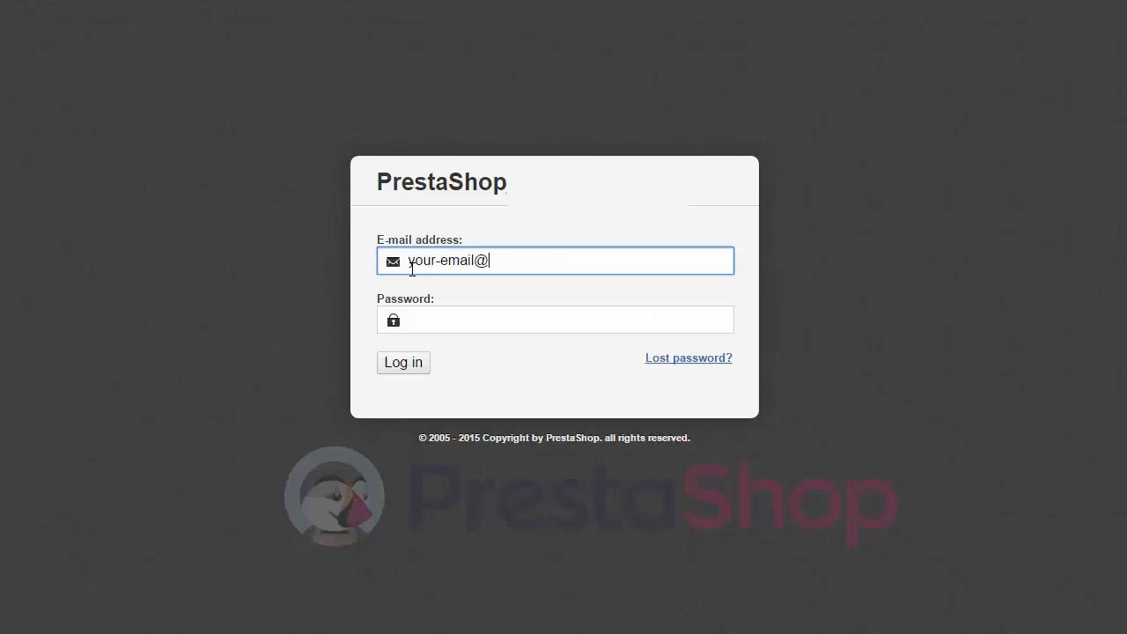
- Sign in and open the iPod Nano product from Catalog > Products for editing
{"action": "left_click", "coordinate": [401, 363]}
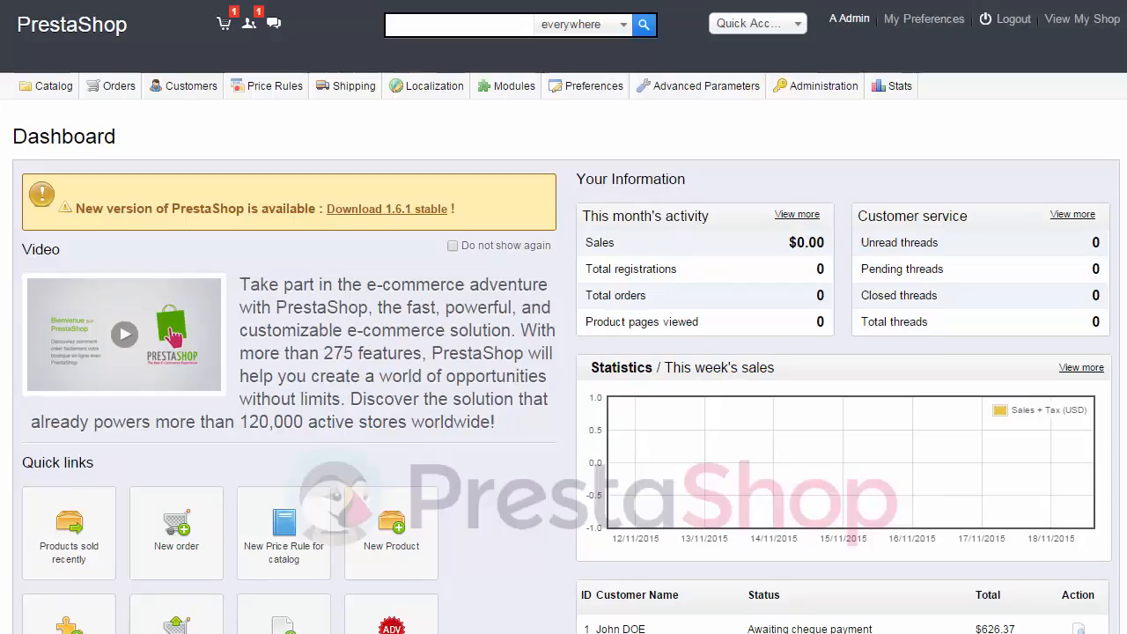
{"action": "left_click", "coordinate": [46, 84]}
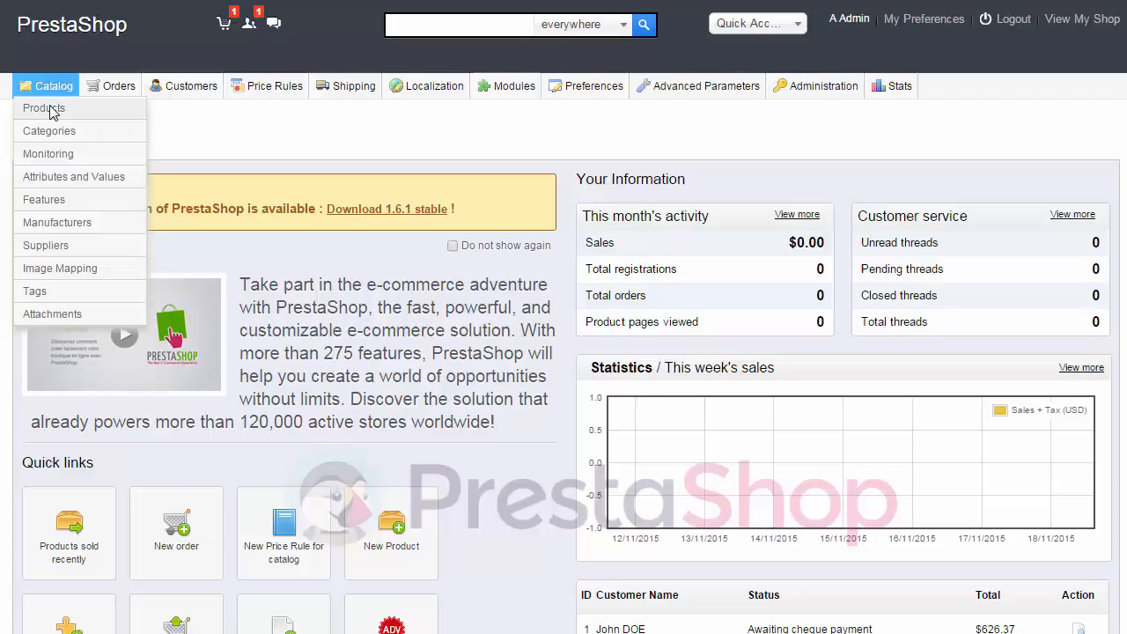
{"action": "left_click", "coordinate": [42, 107]}
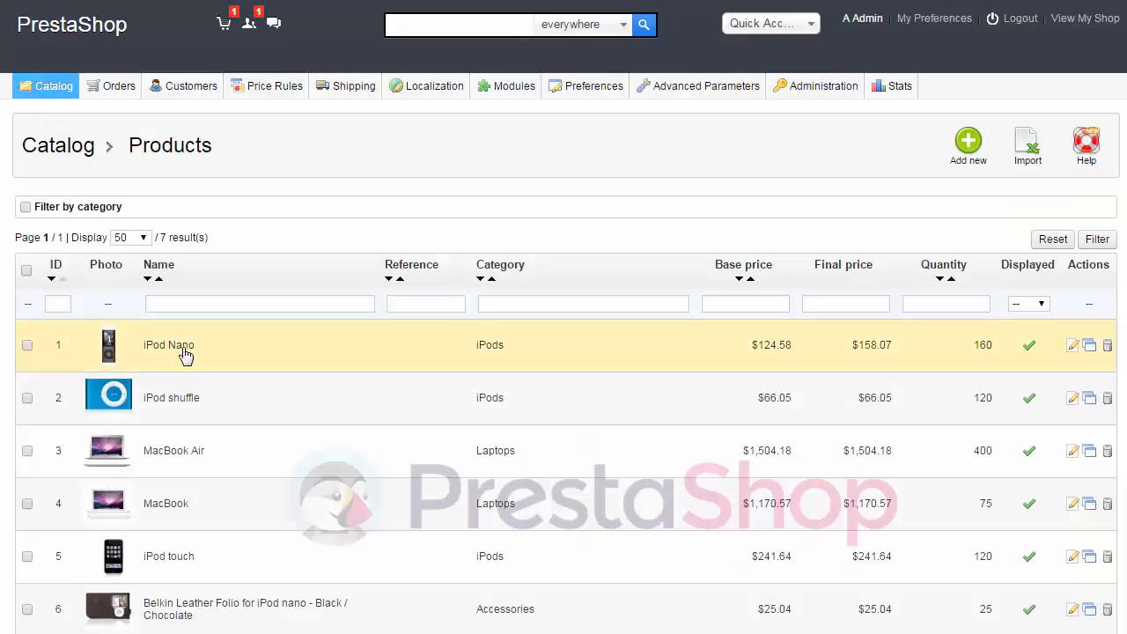
{"action": "left_click", "coordinate": [169, 343]}
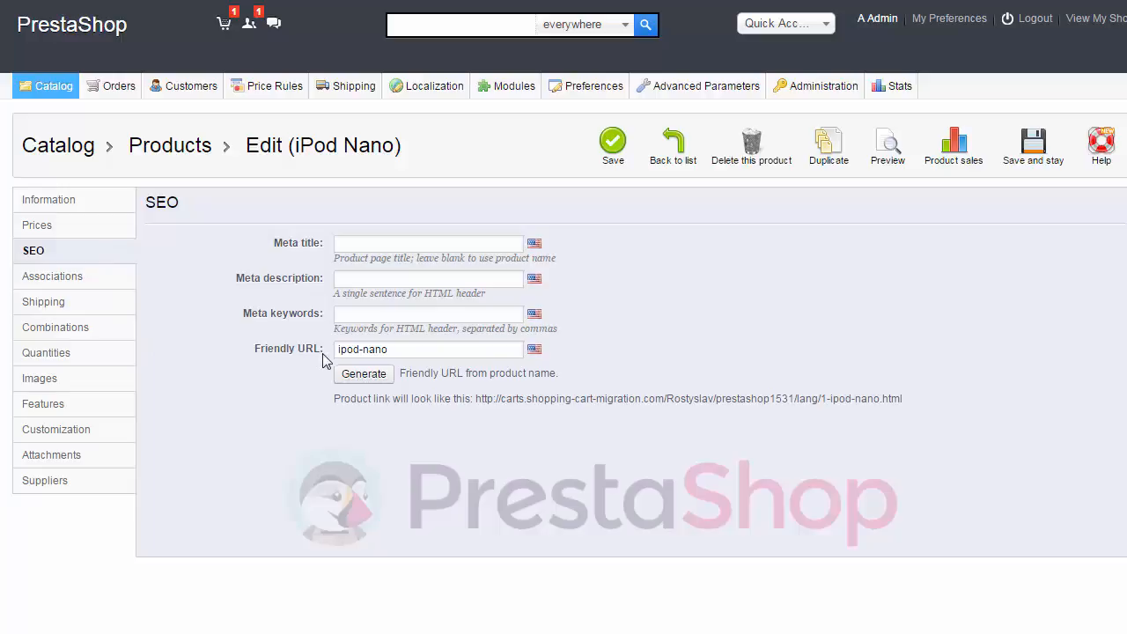
- Show the 'ipod-nano' friendly URL and the 'Migrate categories and products SEO URLs' option
{"action": "left_click", "coordinate": [430, 349]}
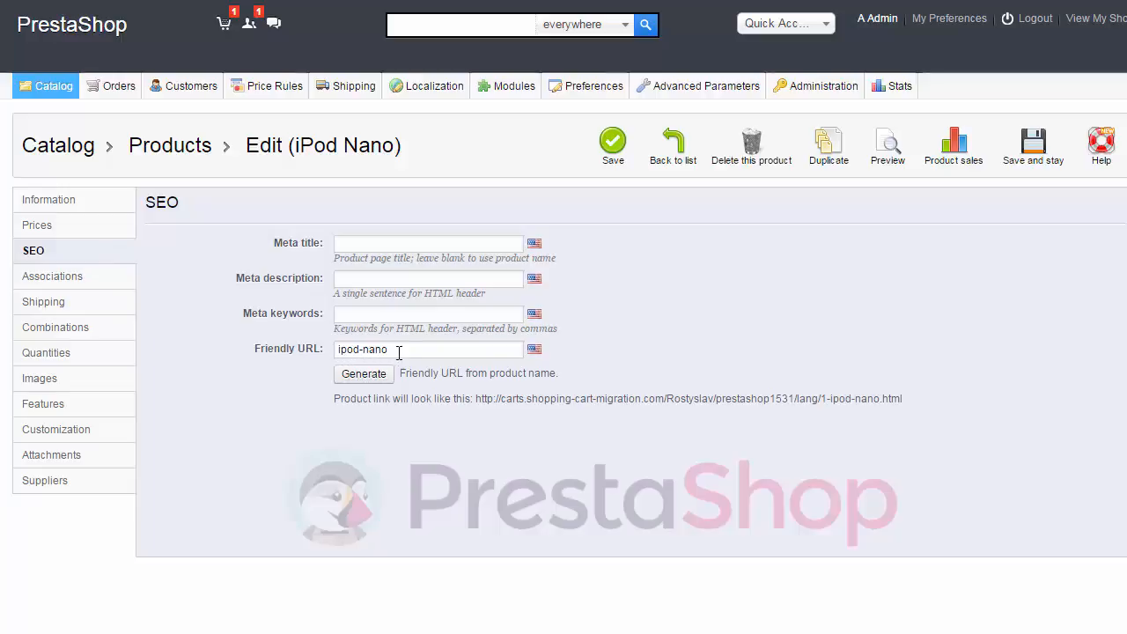
{"action": "left_click", "coordinate": [430, 349]}
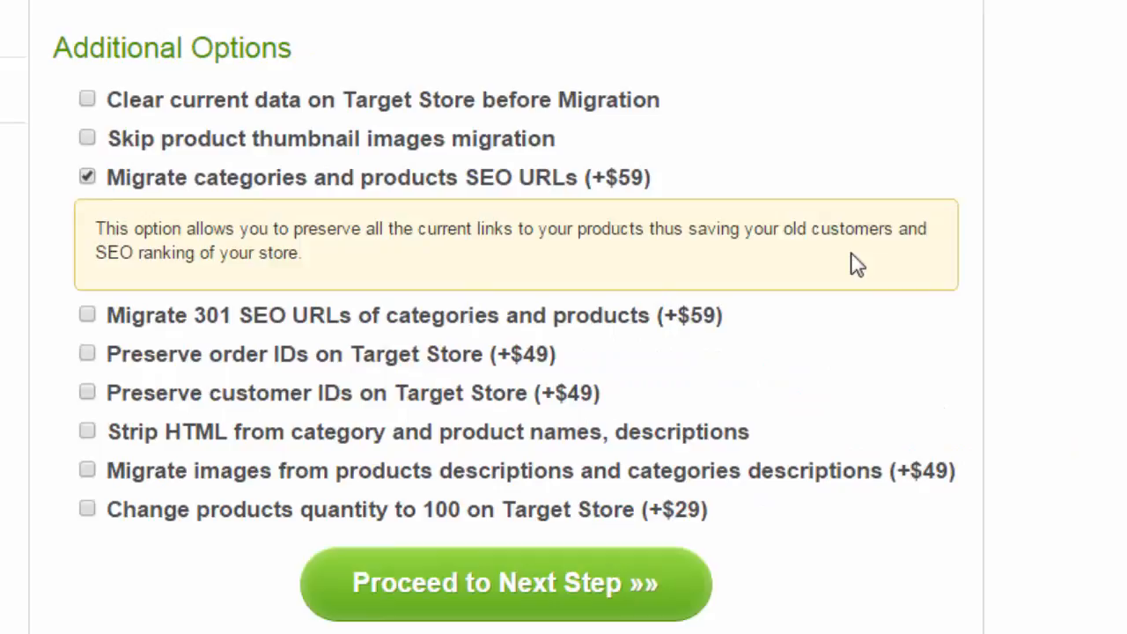
{"action": "left_click", "coordinate": [504, 583]}
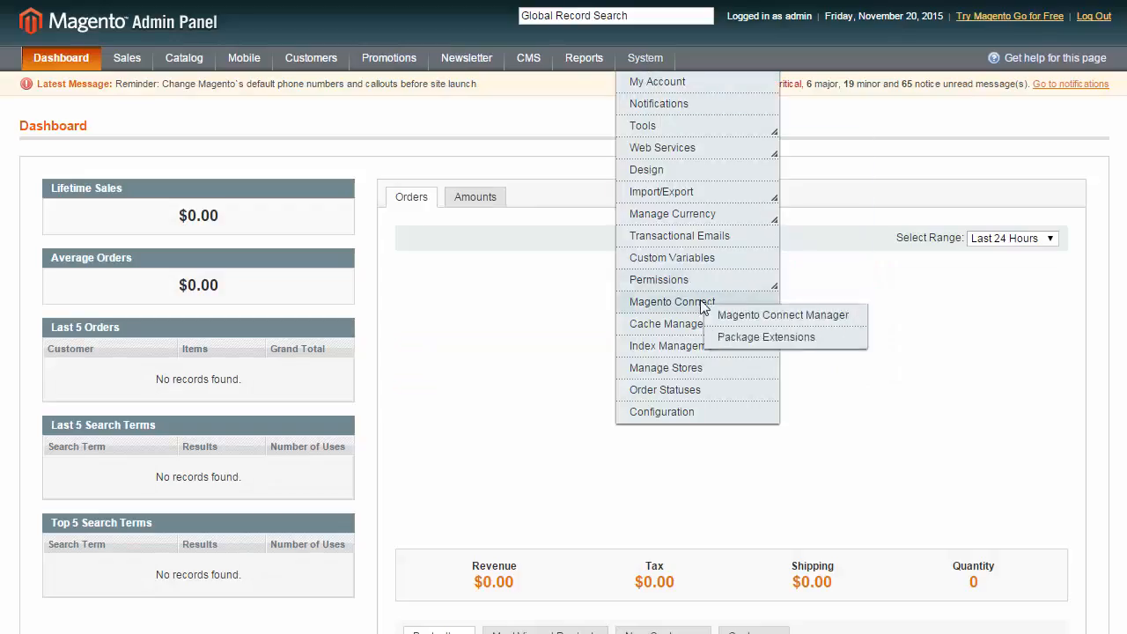
- View Cache Management, then Index Management with all seven indexes ready
{"action": "left_click", "coordinate": [667, 325]}
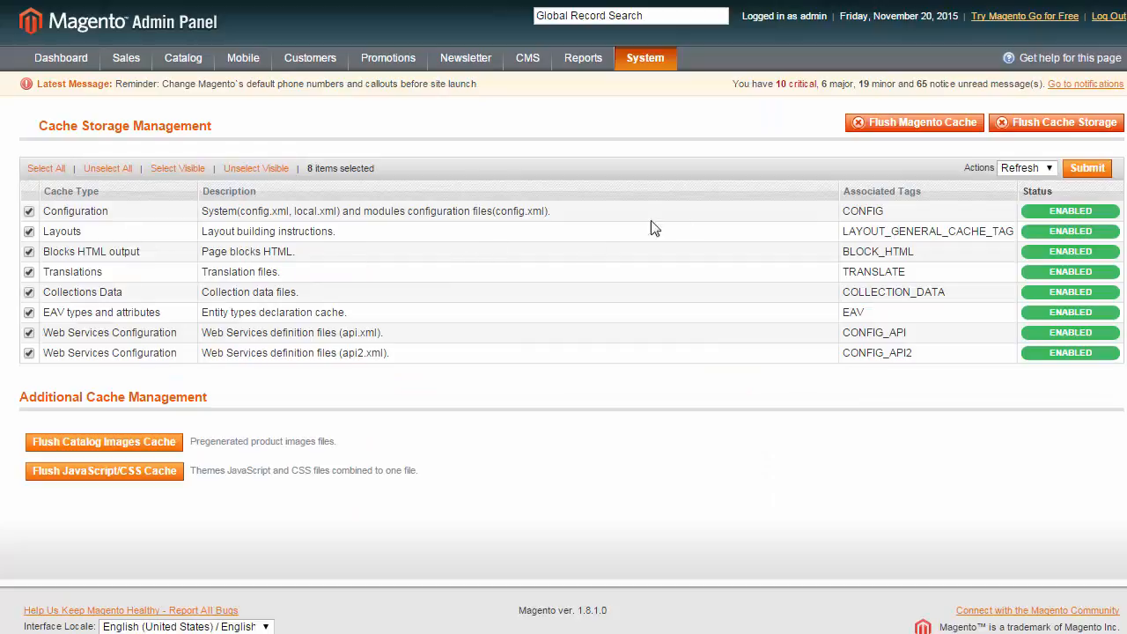
{"action": "left_click", "coordinate": [644, 58]}
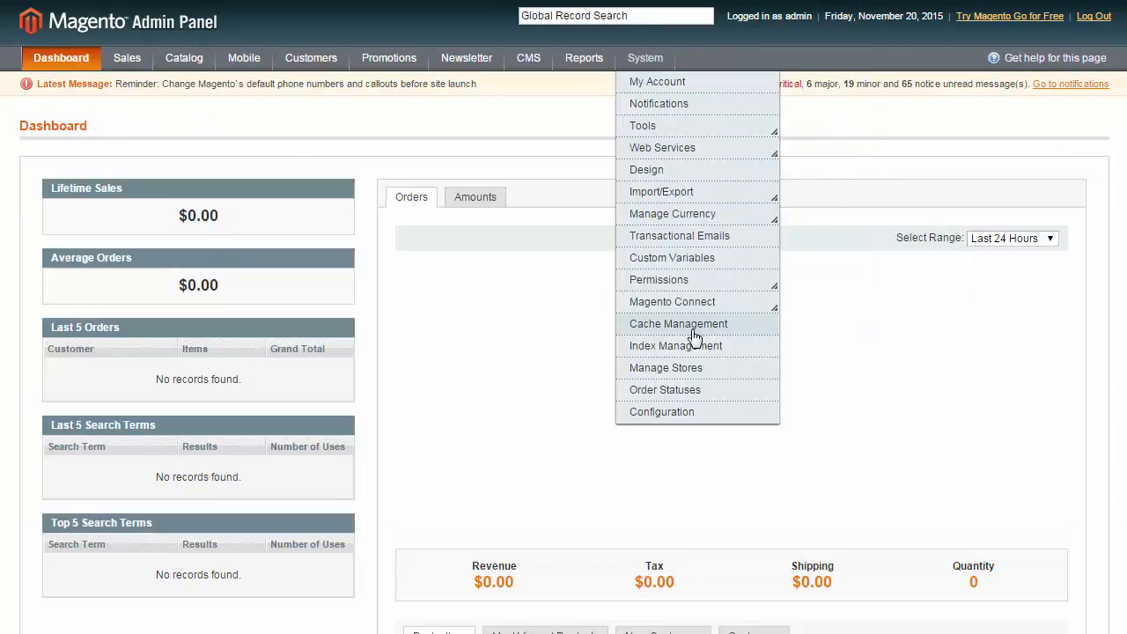
{"action": "left_click", "coordinate": [676, 345]}
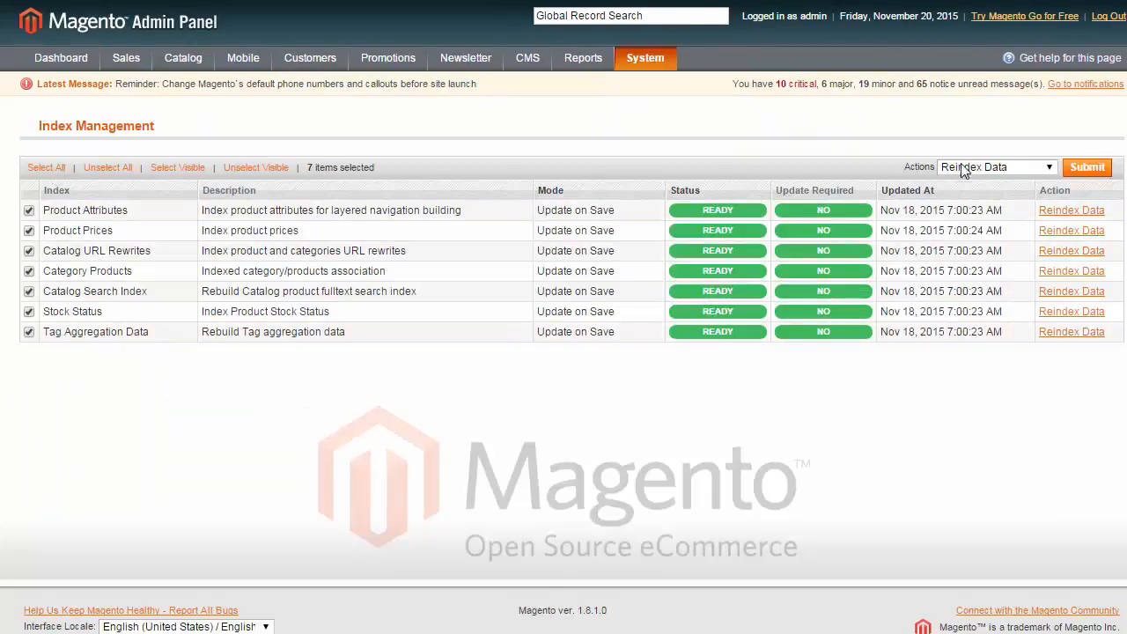
- Open the iPod Nano product for editing from Catalog > Manage Products
{"action": "left_click", "coordinate": [183, 55]}
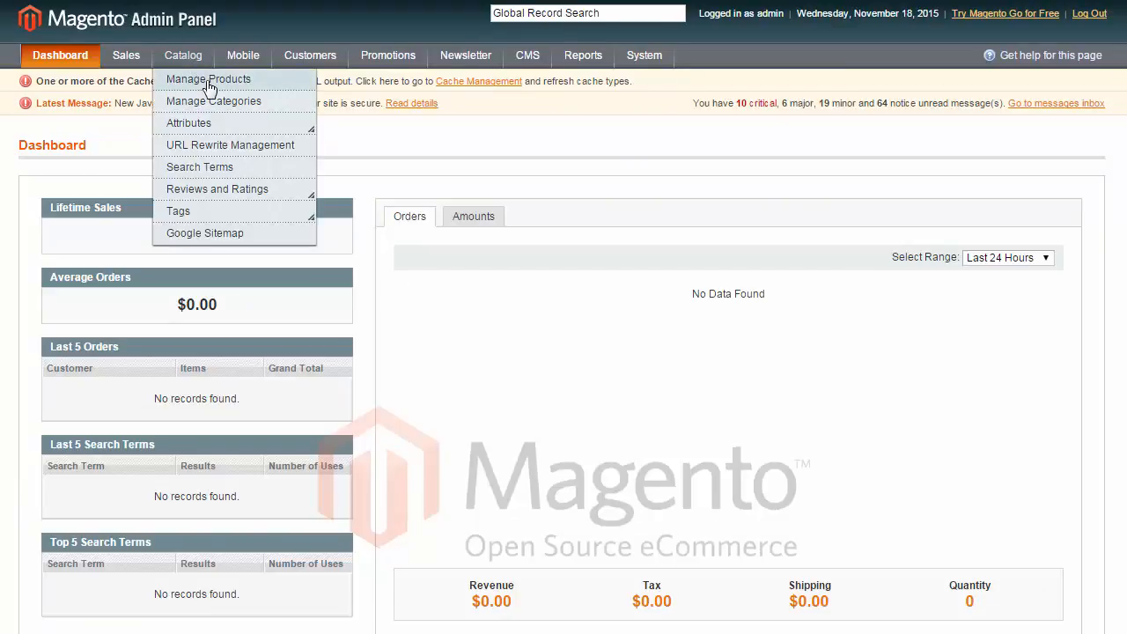
{"action": "left_click", "coordinate": [208, 79]}
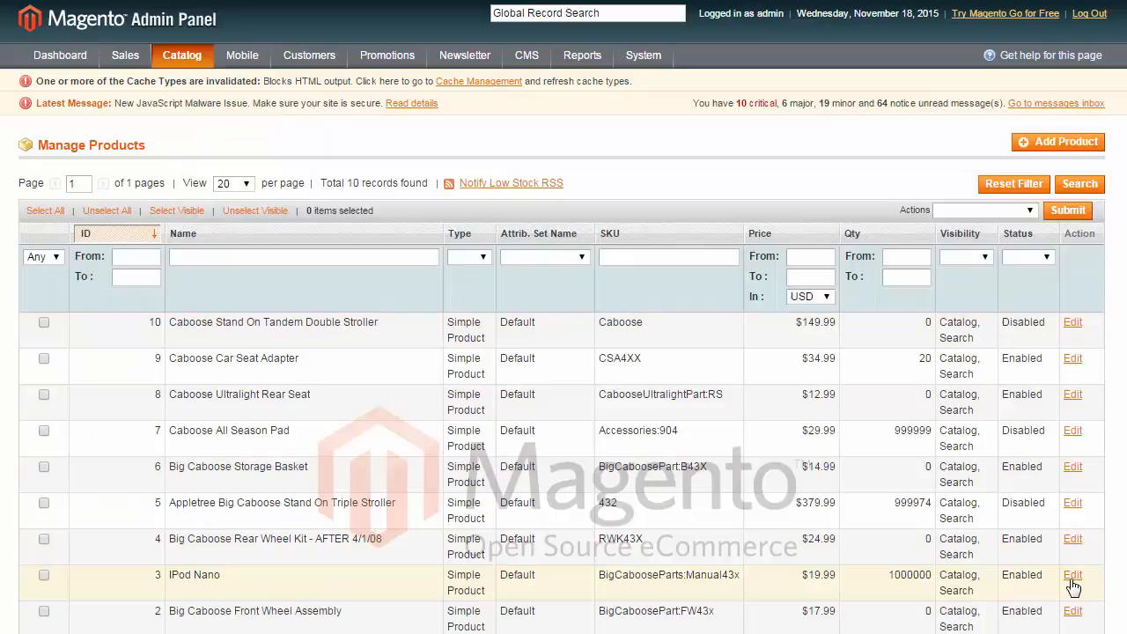
{"action": "left_click", "coordinate": [1073, 574]}
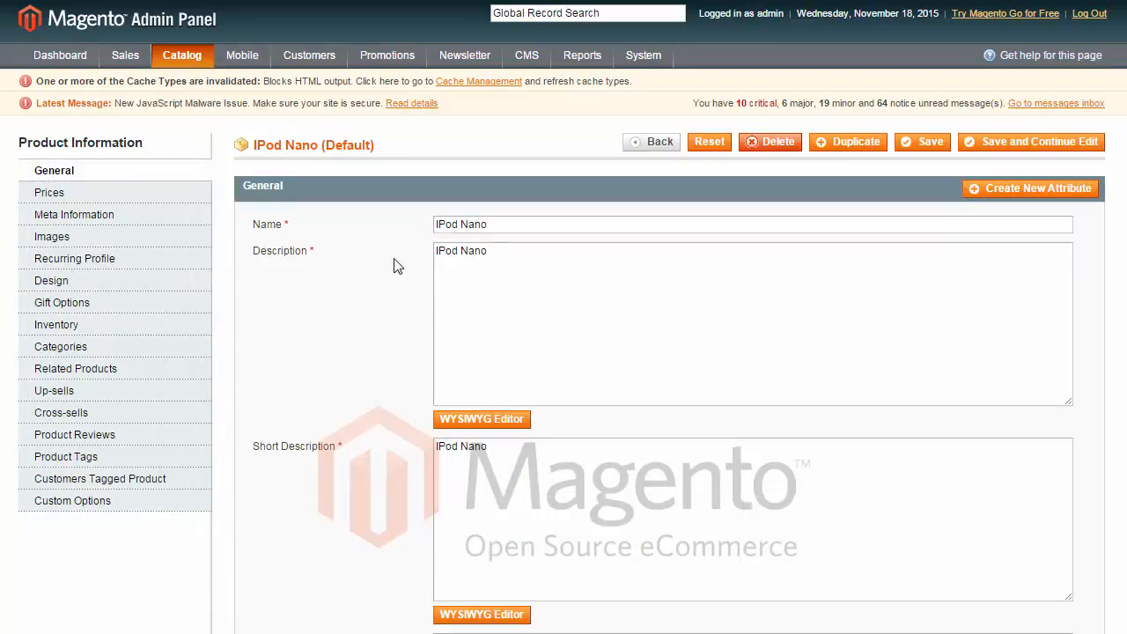
- Show the product's URL Key field holding 'ipod-nano'
{"action": "scroll", "scroll_direction": "down", "scroll_amount": 3}
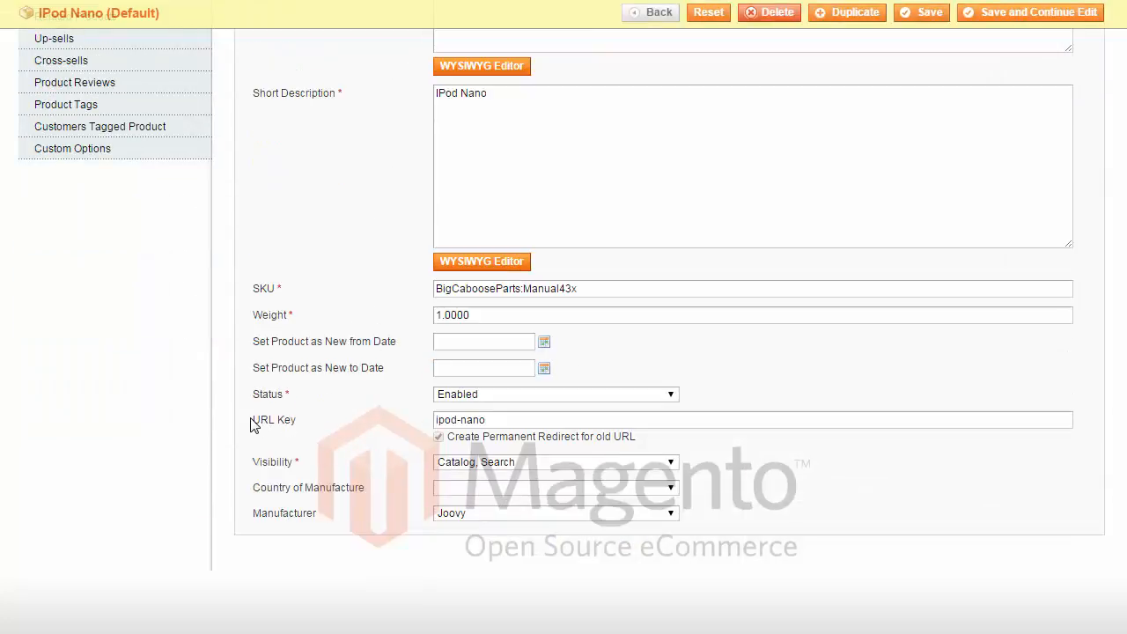
{"action": "double_click", "coordinate": [273, 419]}
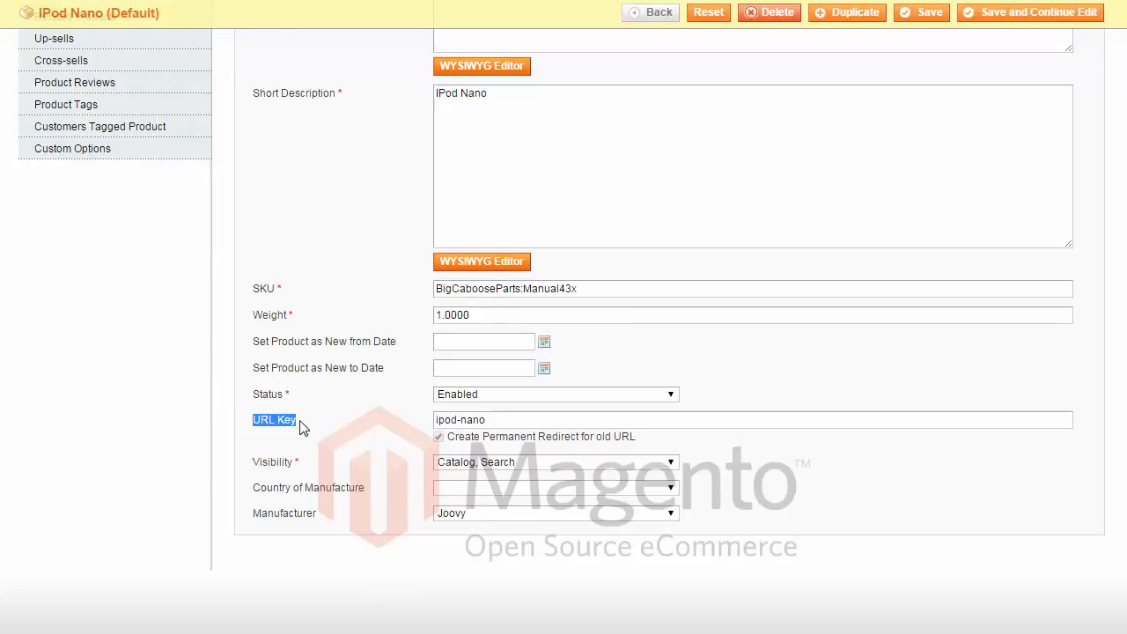
{"action": "left_click", "coordinate": [754, 419]}
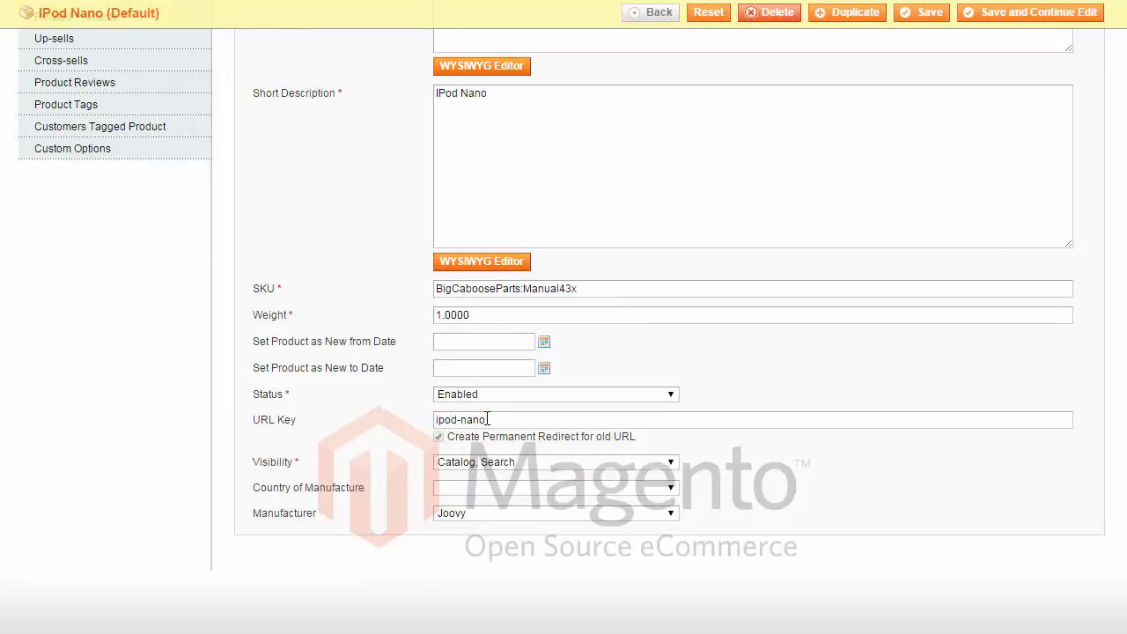
- View the storefront iPod Nano page from Big Caboose, its address ending in ipod-nano.html
{"action": "left_click", "coordinate": [529, 23]}
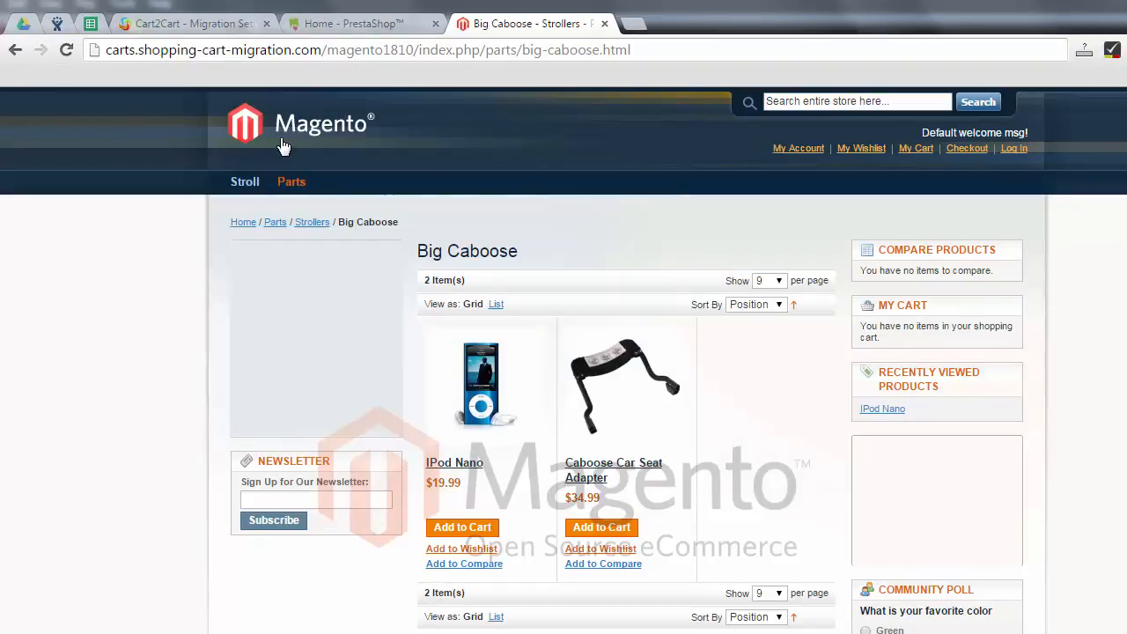
{"action": "mouse_move", "coordinate": [352, 61]}
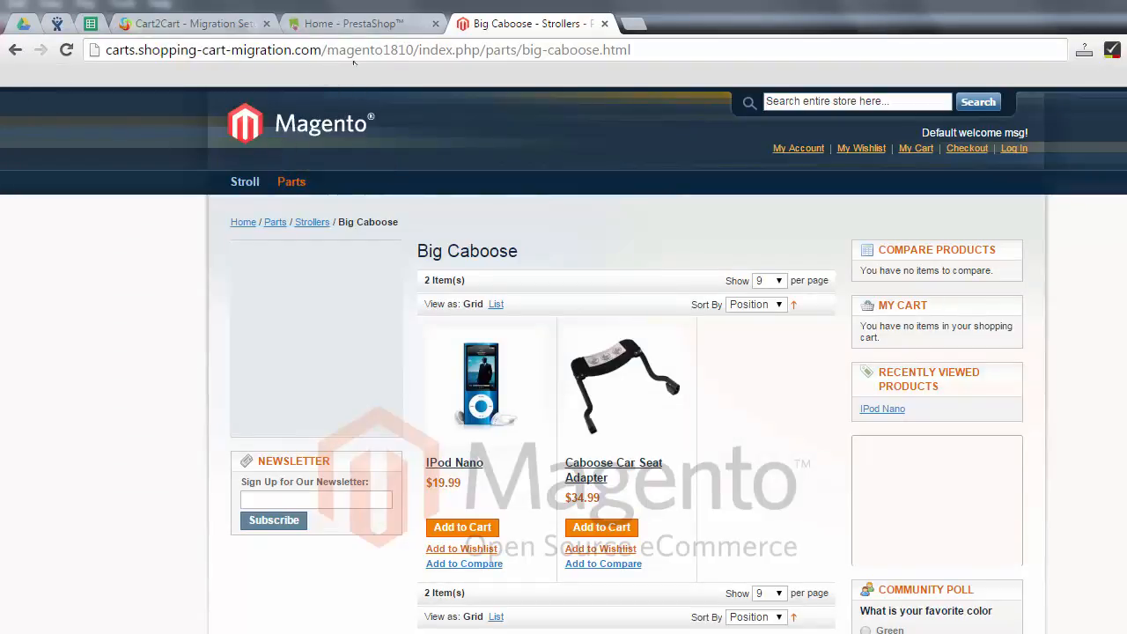
{"action": "mouse_move", "coordinate": [590, 187]}
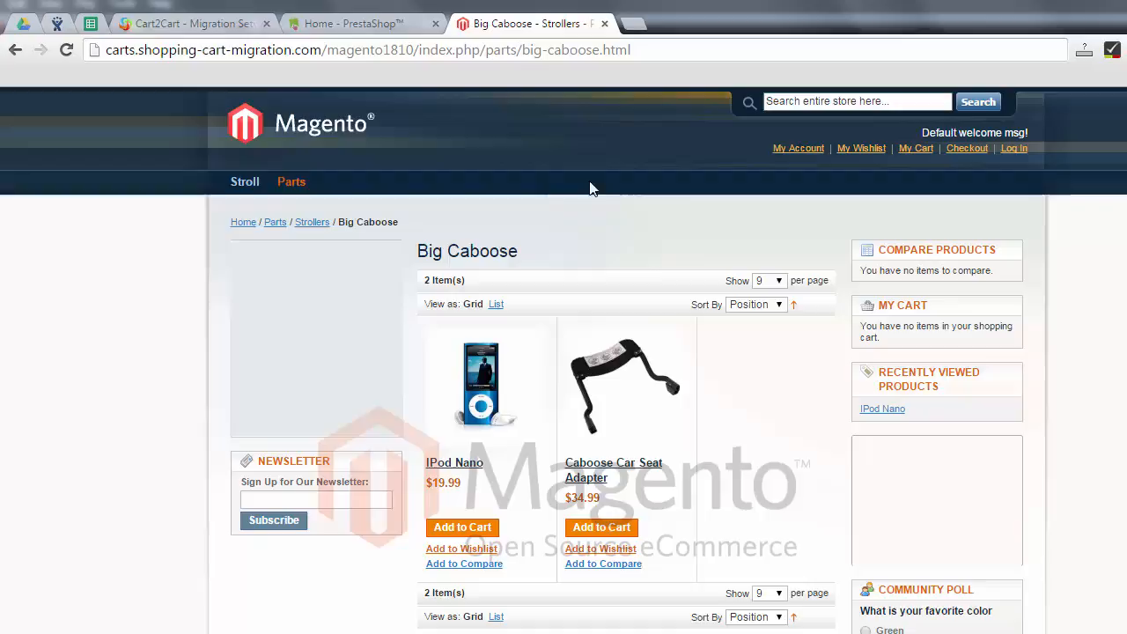
{"action": "mouse_move", "coordinate": [455, 462]}
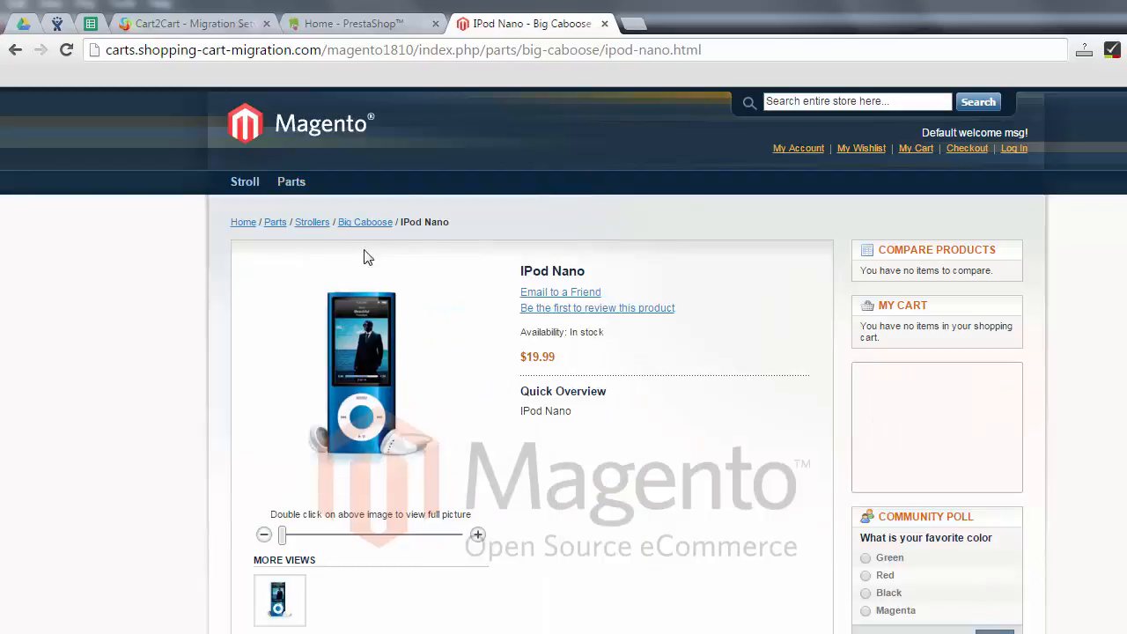
{"action": "mouse_move", "coordinate": [374, 321]}
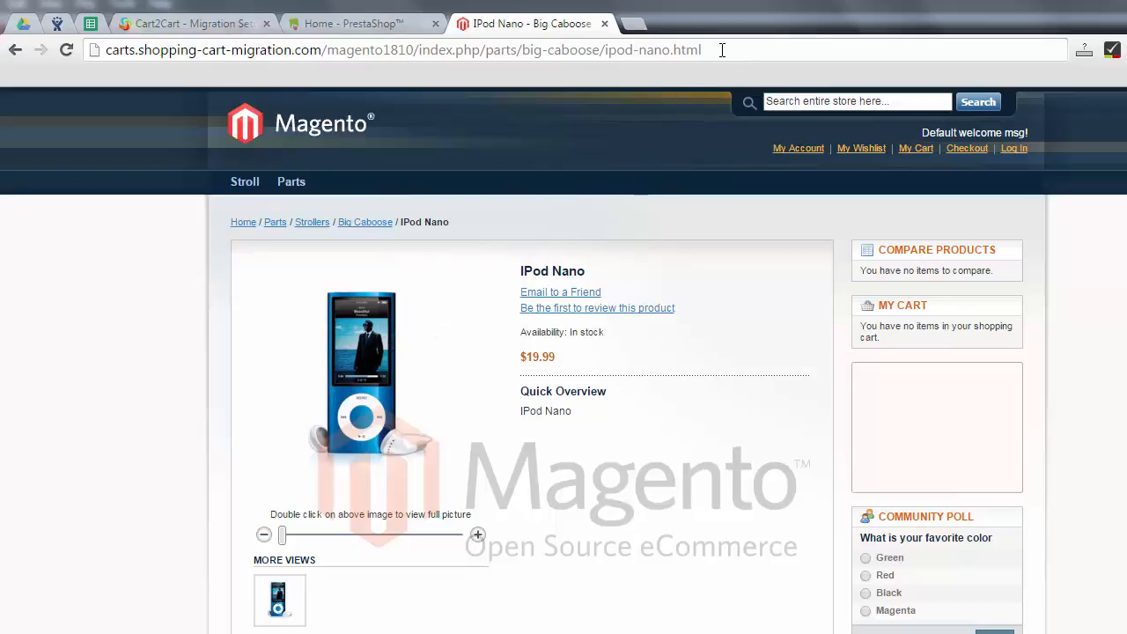
{"action": "left_click", "coordinate": [402, 49]}
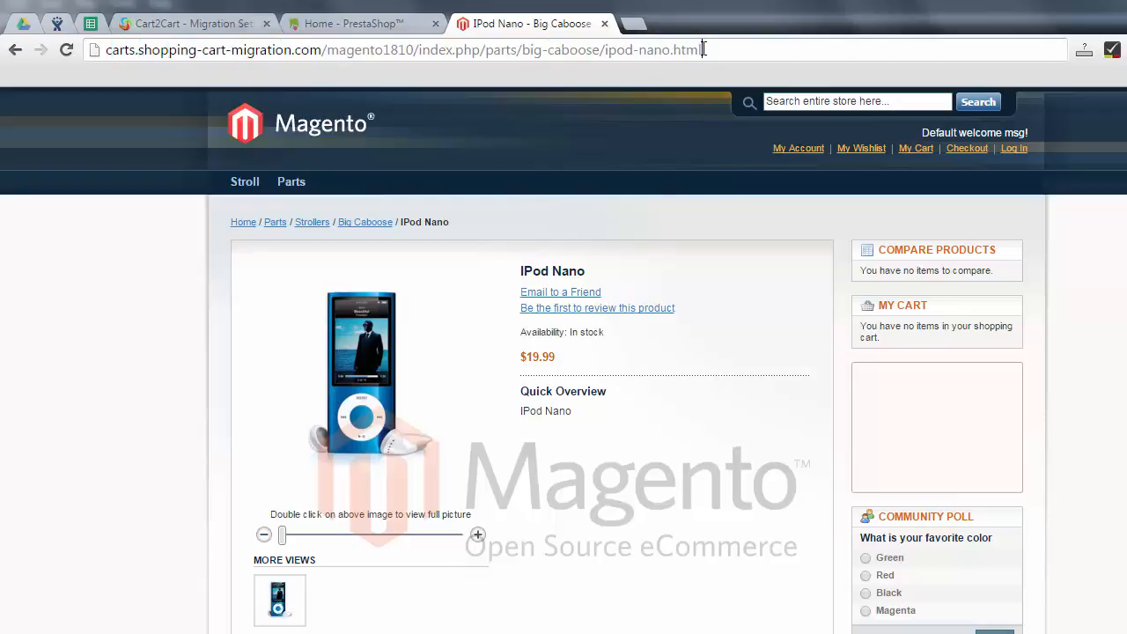
{"action": "mouse_move", "coordinate": [708, 91]}
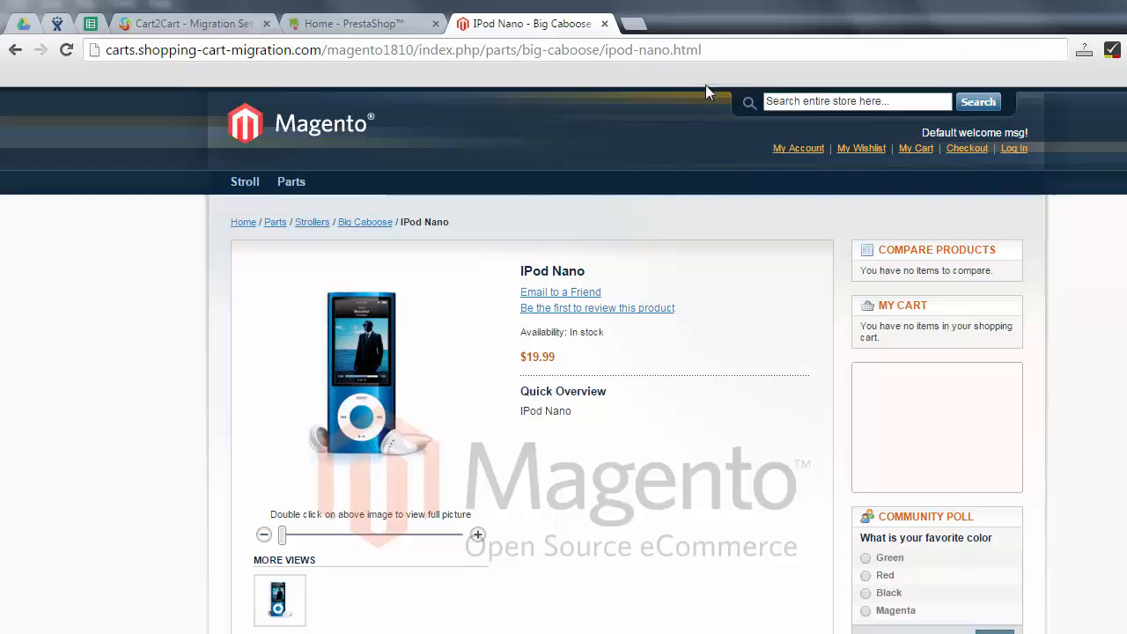